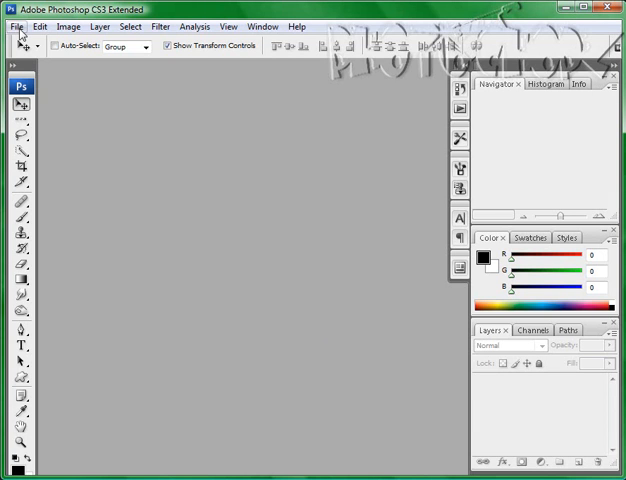
Open the running children photo from the my photoshop pictures folder.
{"action": "left_click", "coordinate": [14, 26]}
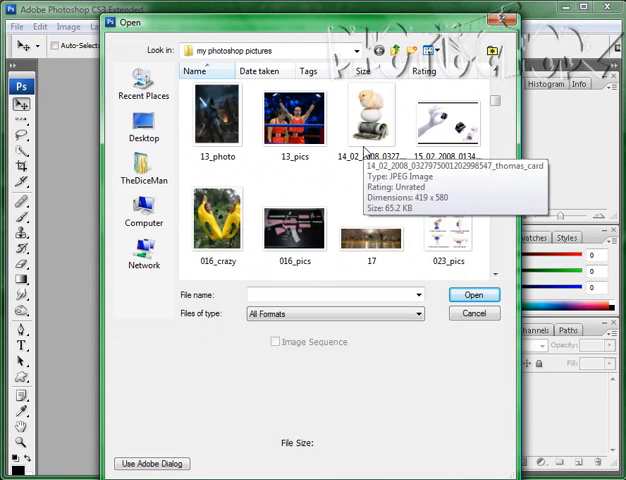
{"action": "scroll", "scroll_direction": "down", "scroll_amount": 3}
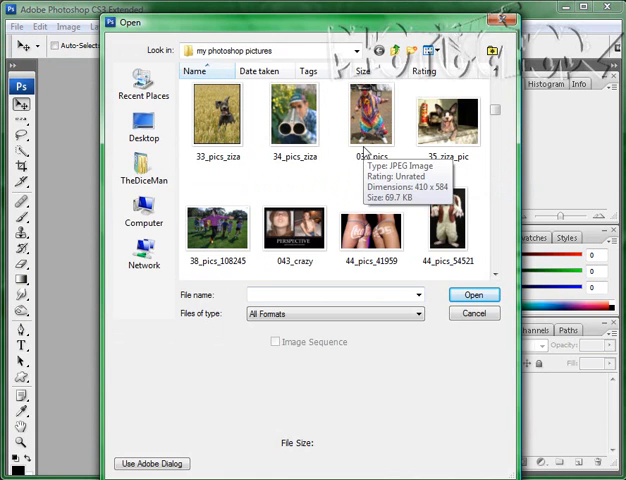
{"action": "left_click", "coordinate": [472, 294]}
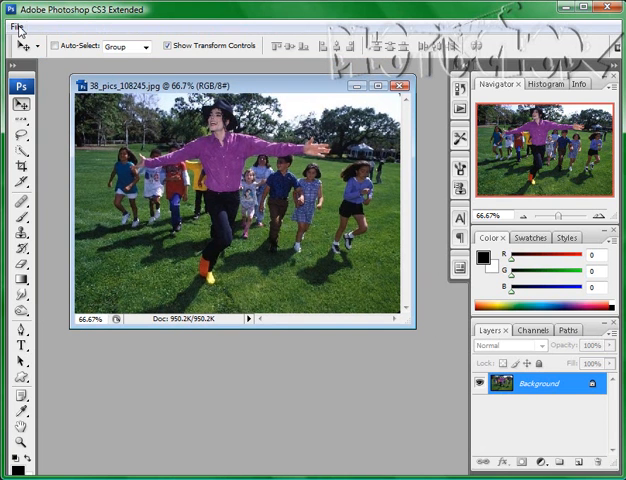
Create a new layer and fill a rectangular selection with the rainbow gradient preset.
{"action": "left_click", "coordinate": [14, 38]}
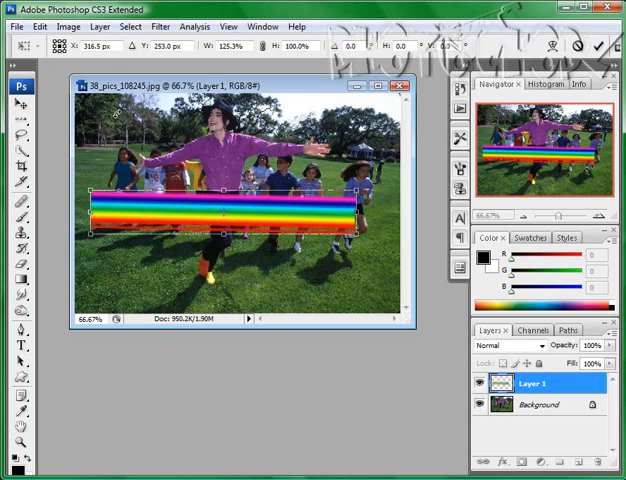
{"action": "left_click", "coordinate": [12, 26]}
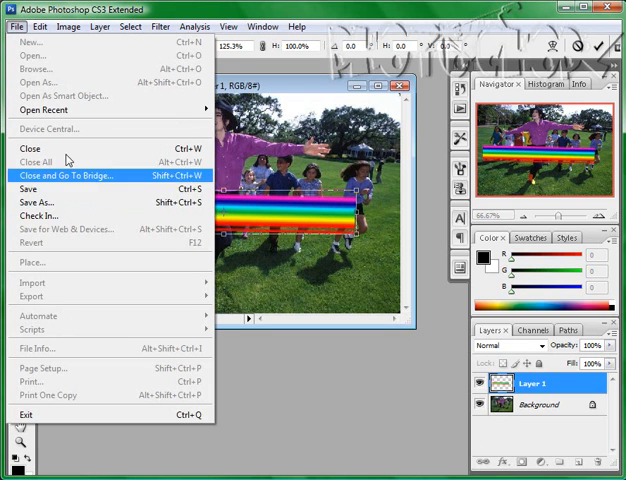
Warp the rainbow band with the Arch preset so it curves above the children.
{"action": "left_click", "coordinate": [40, 28]}
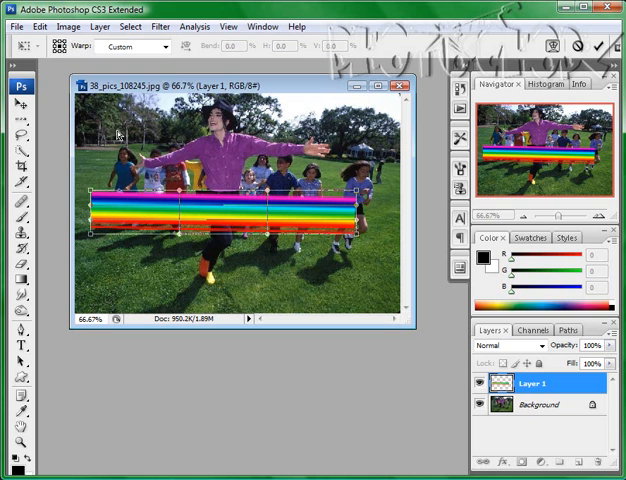
{"action": "left_click", "coordinate": [160, 48]}
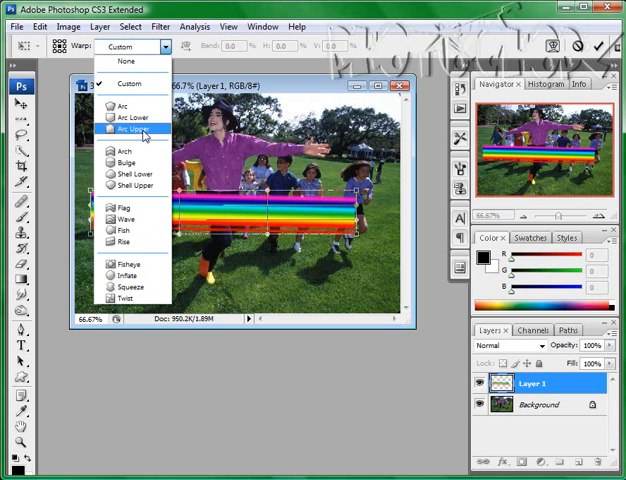
{"action": "left_click", "coordinate": [120, 152]}
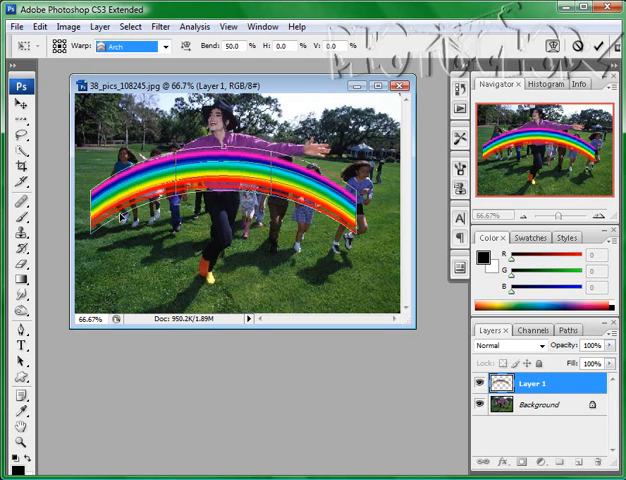
{"action": "mouse_move", "coordinate": [252, 160]}
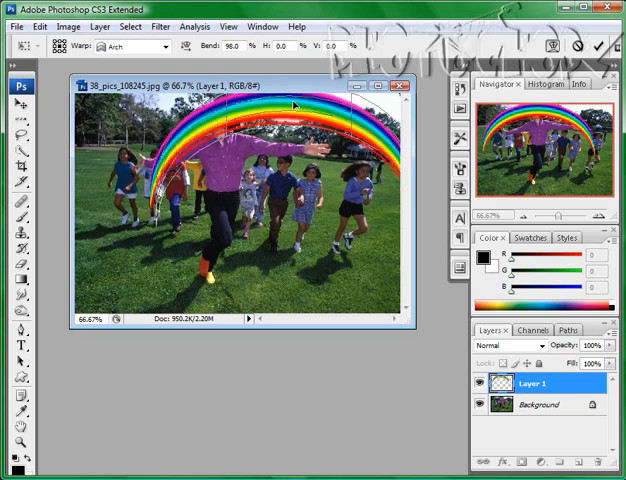
Stretch the arch over the children to the grass and lower the rainbow layer's opacity.
{"action": "left_click_drag", "start_coordinate": [294, 104], "coordinate": [208, 196]}
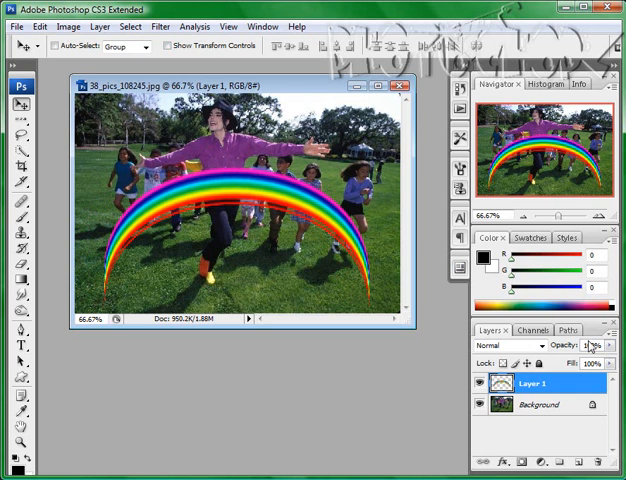
{"action": "left_click", "coordinate": [612, 344]}
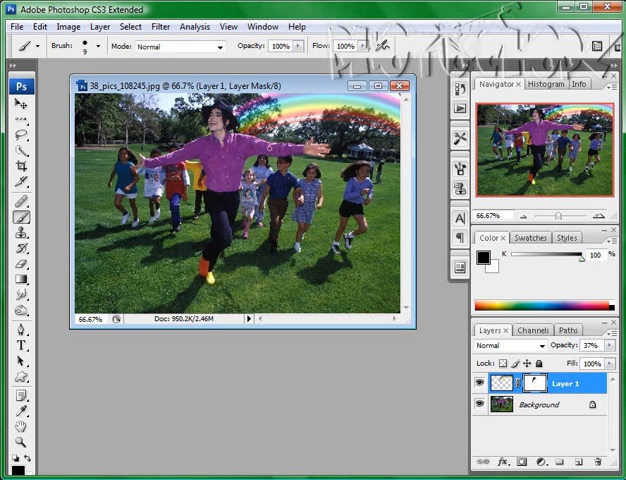
{"action": "mouse_move", "coordinate": [448, 290]}
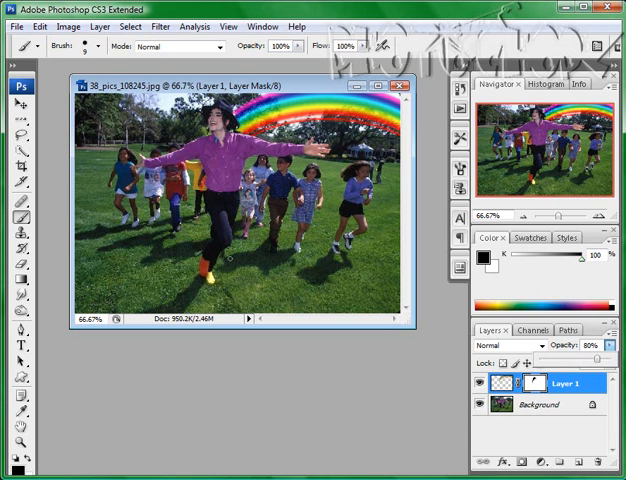
{"action": "mouse_move", "coordinate": [194, 352]}
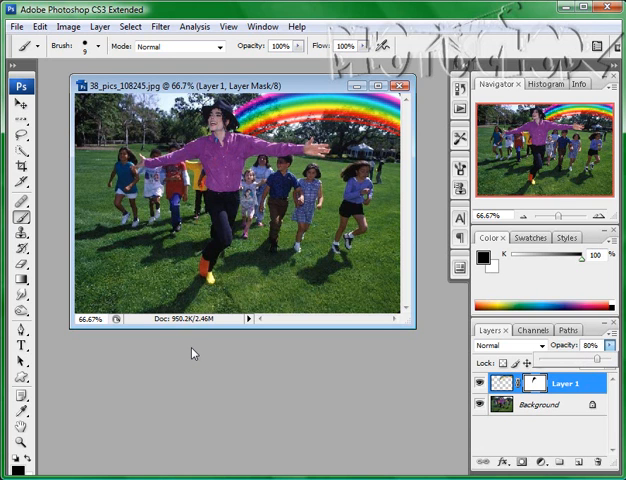